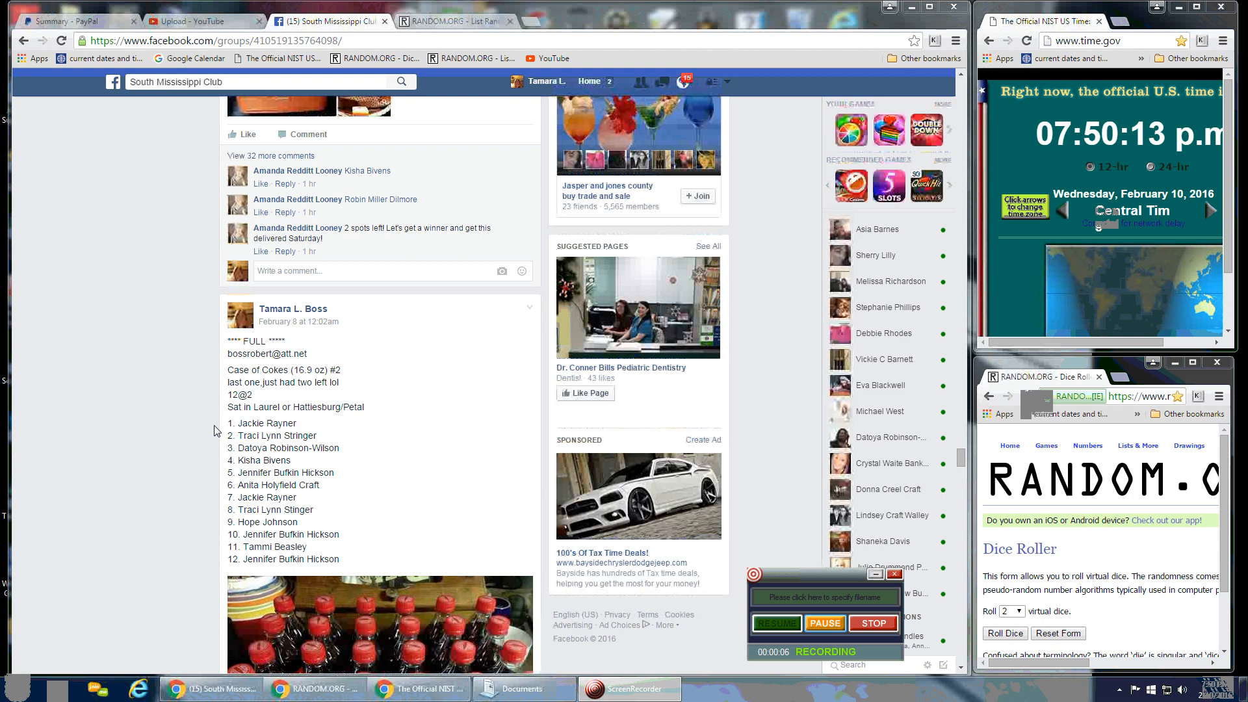
mouse_move(233, 429)
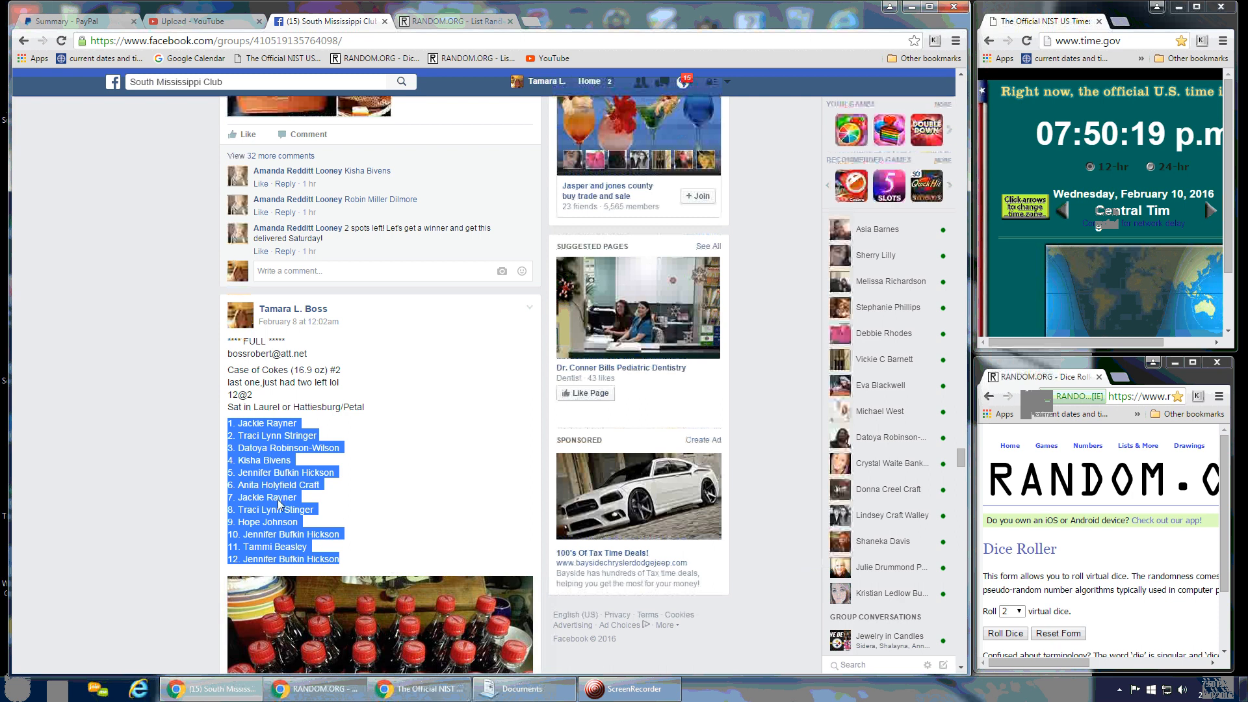
Step: Scroll through the Facebook group post to the 12-name numbered list
scroll(down, 3)
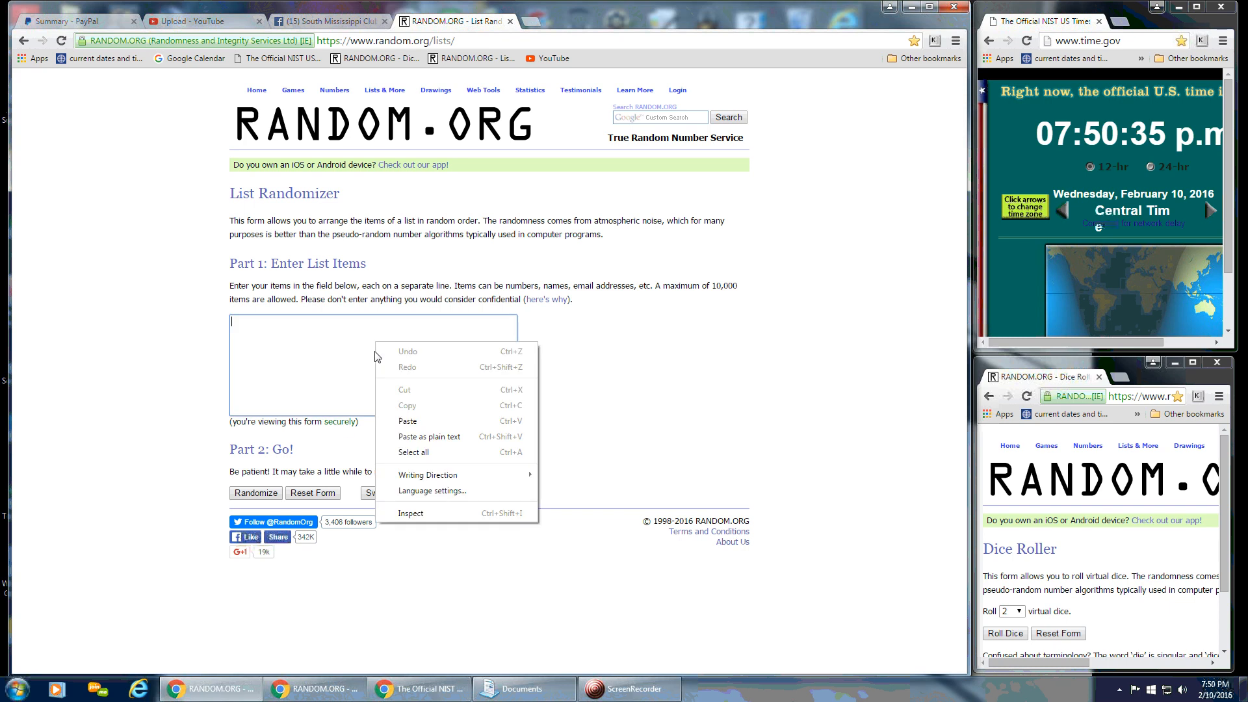
Step: Paste the 12 copied numbered names into the List Randomizer entry box
click(407, 420)
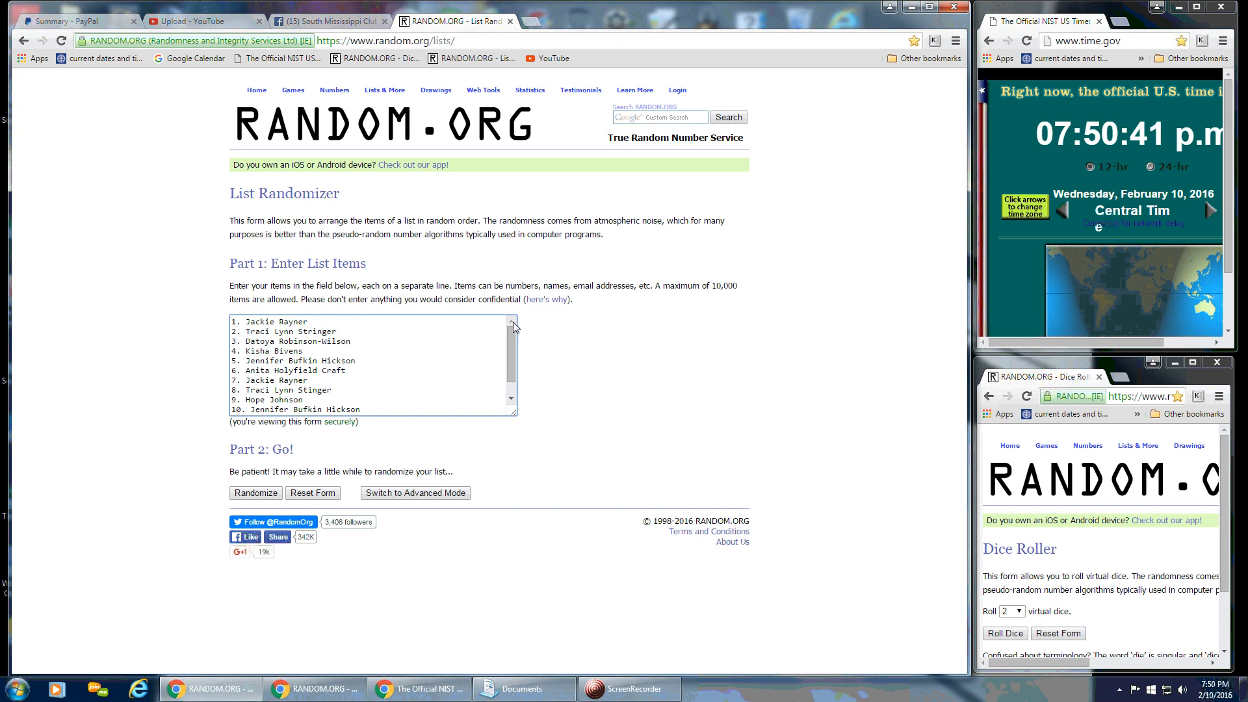
click(1197, 688)
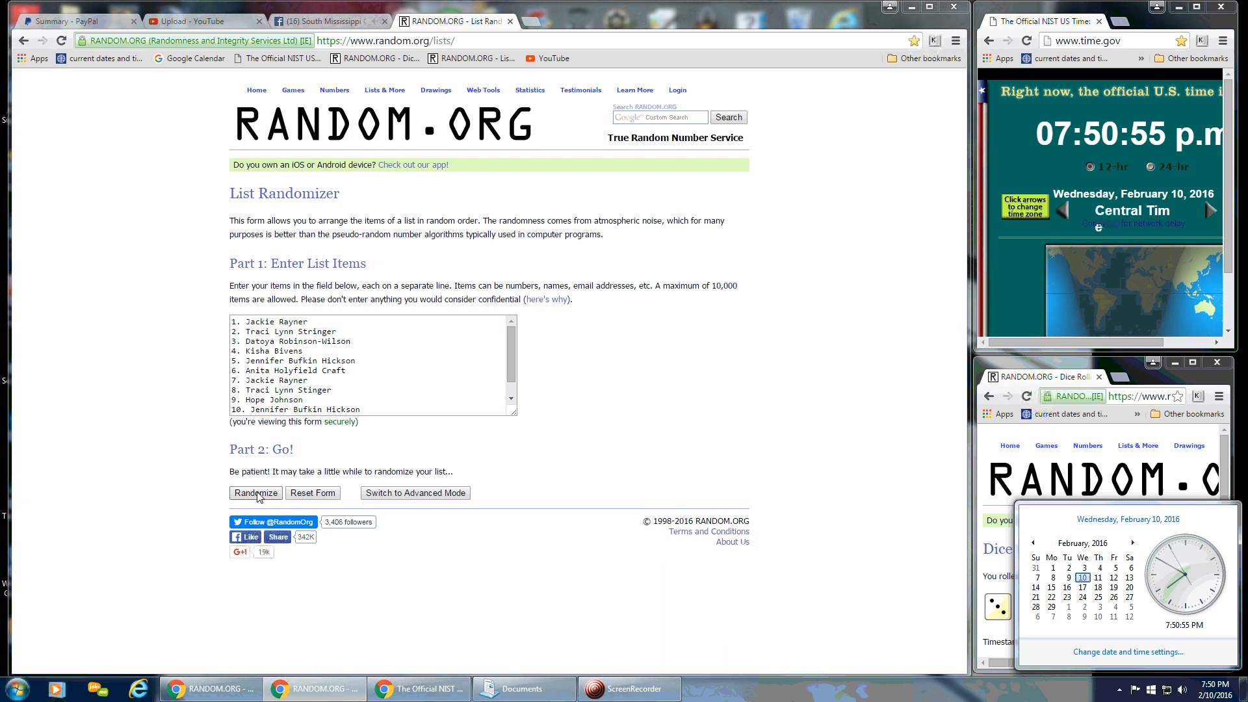
Step: Randomize the 12-name list, then repeat with Again! until it shows seven randomizations
click(255, 492)
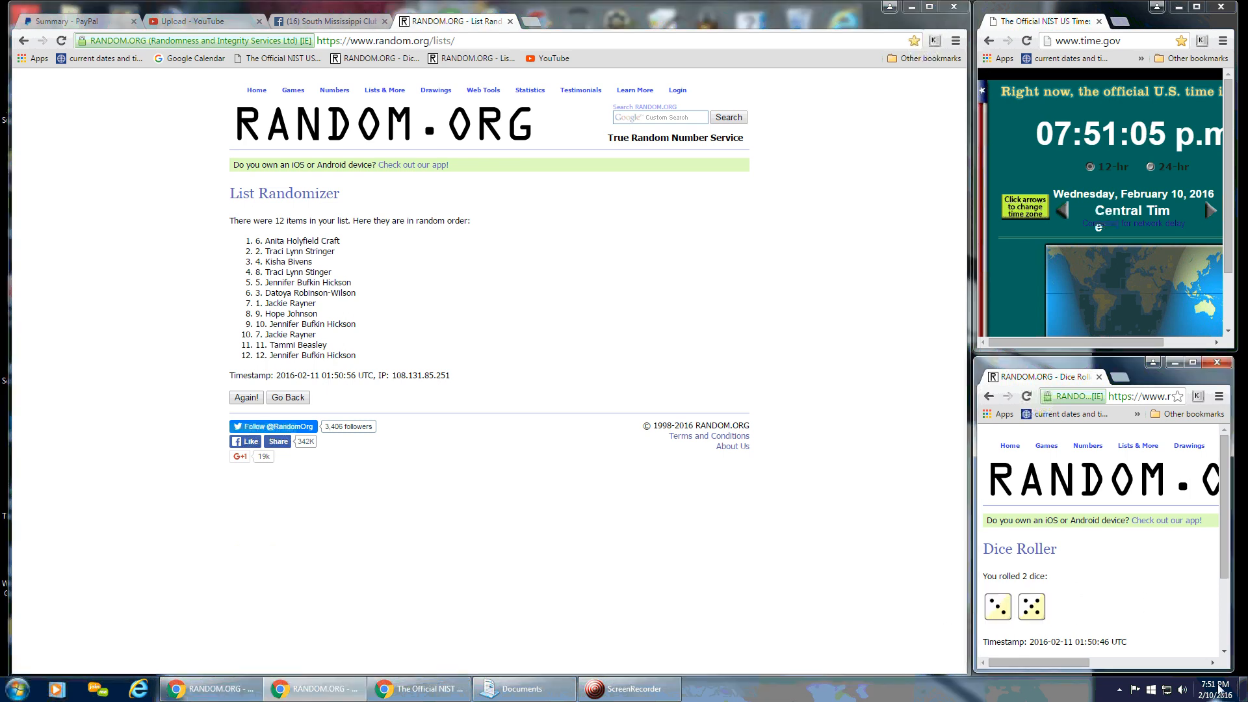
click(1226, 688)
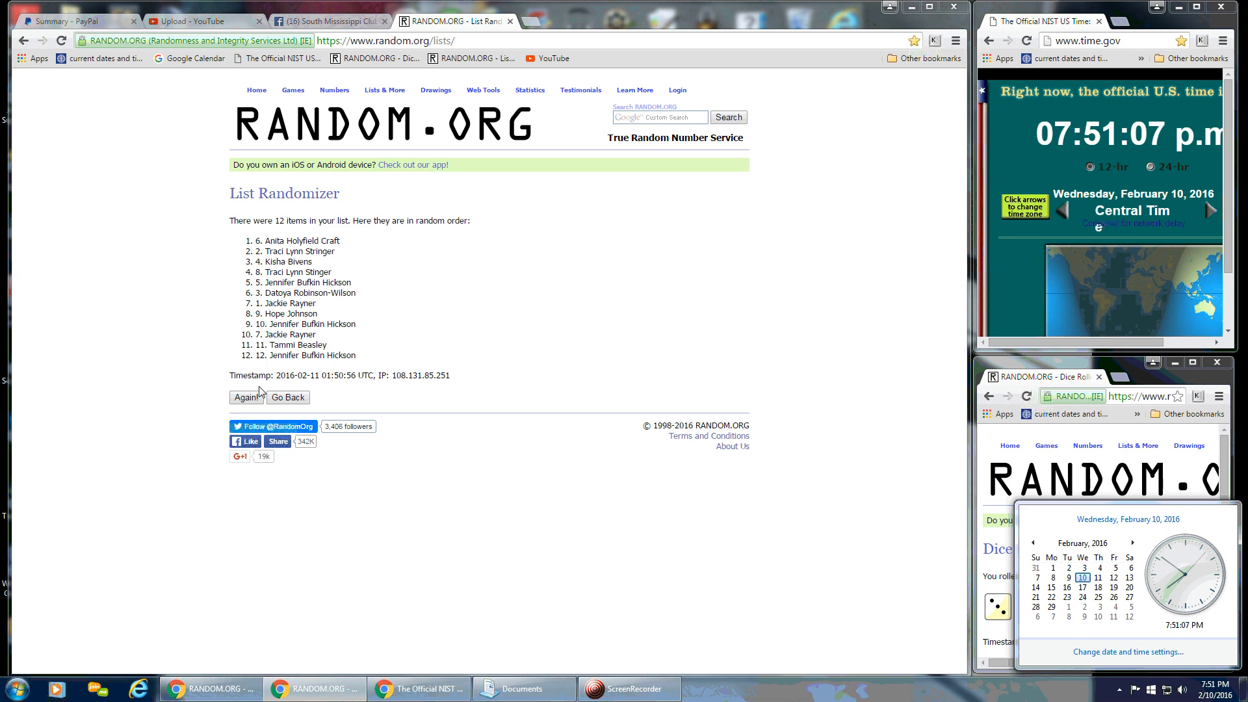
click(245, 397)
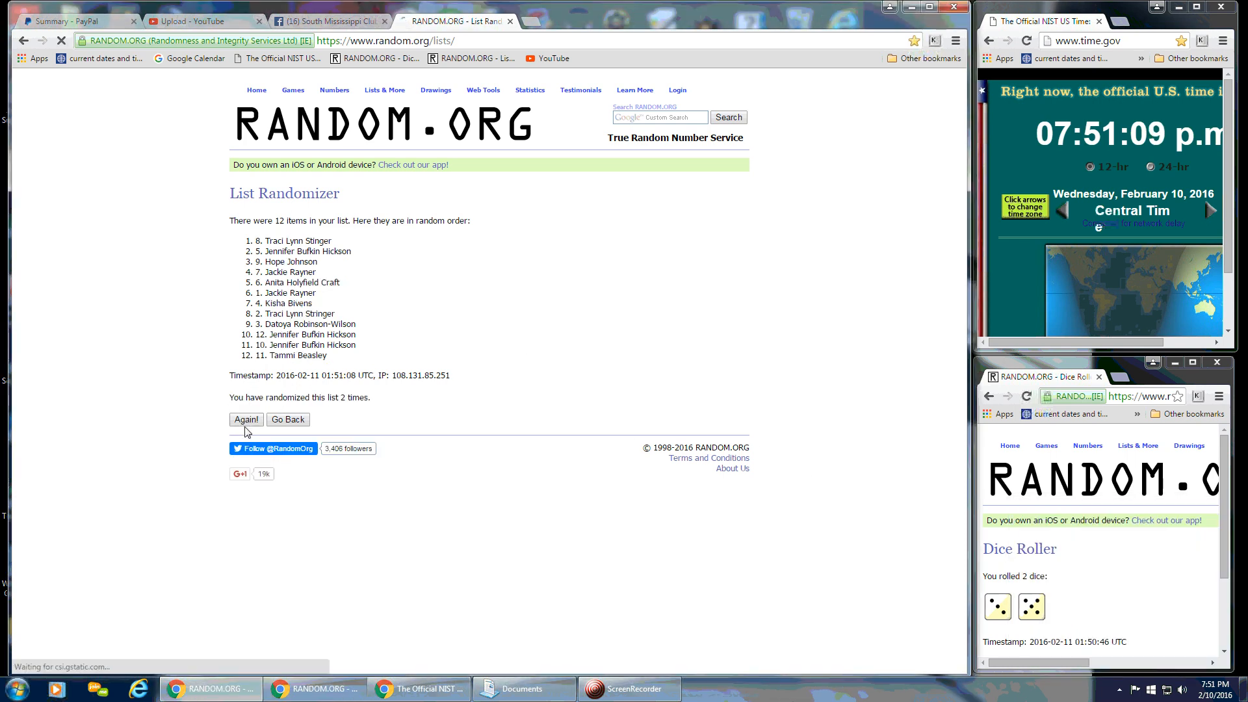
click(246, 419)
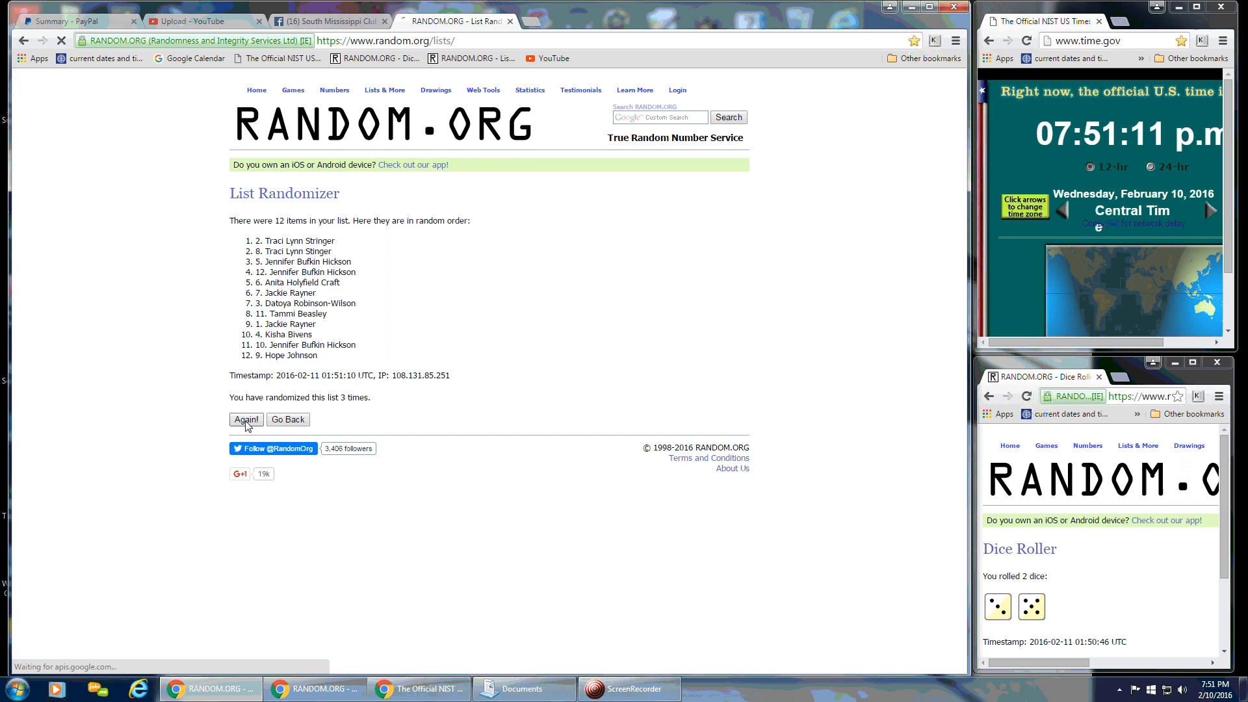
click(246, 419)
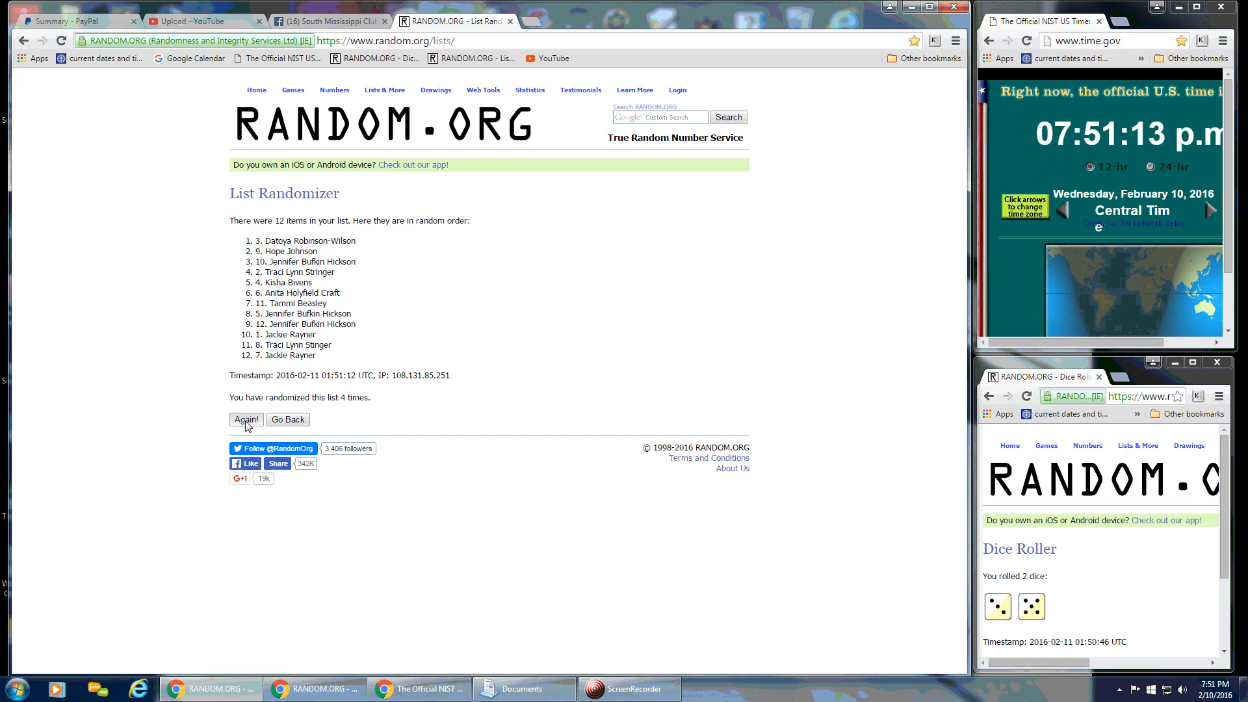
click(246, 419)
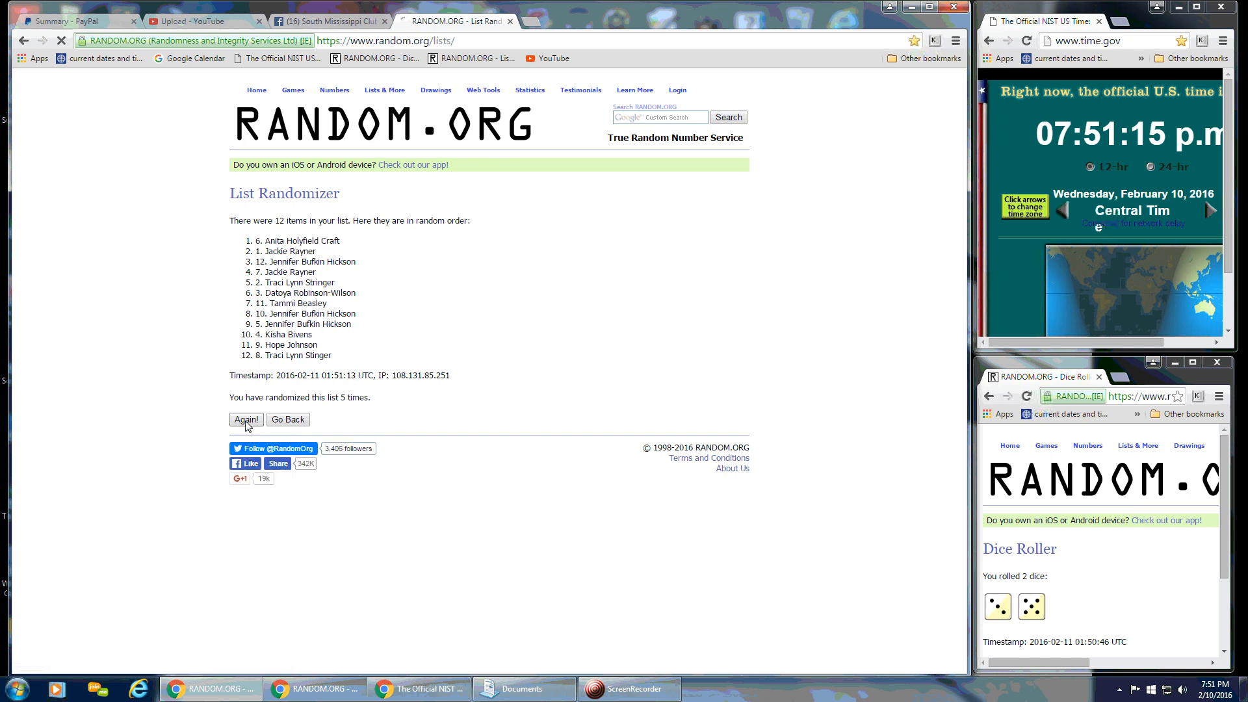
click(246, 419)
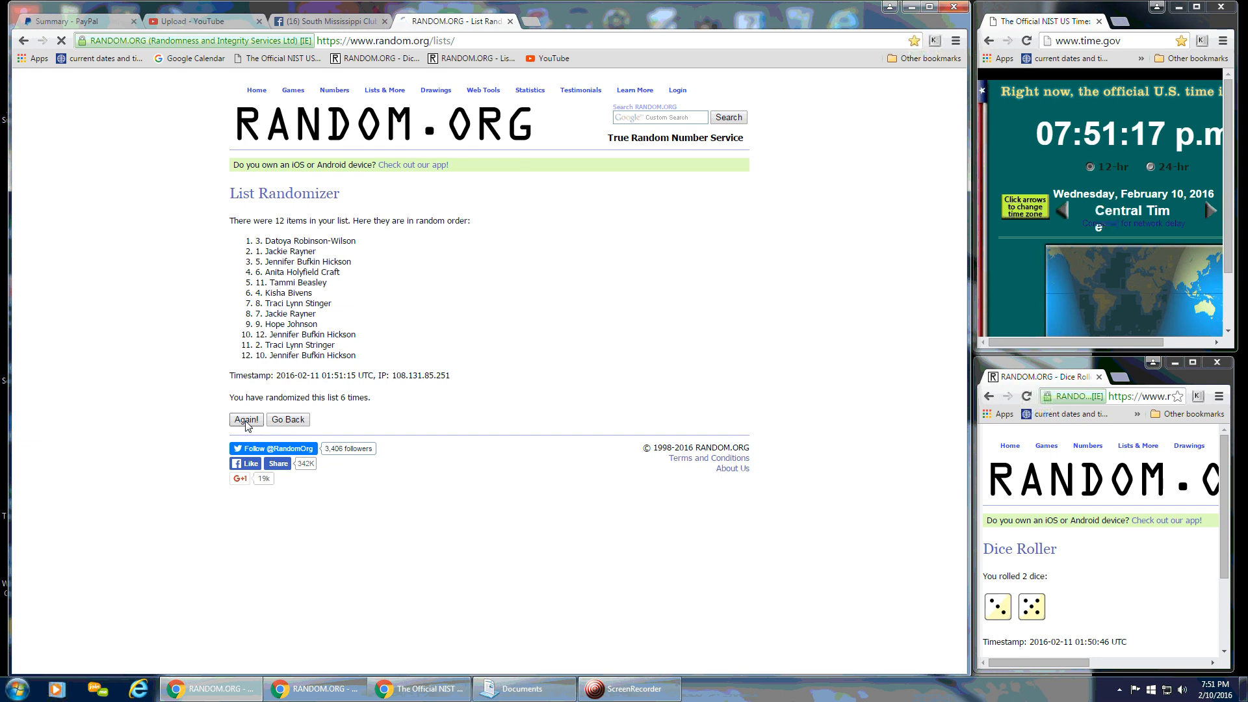
click(246, 419)
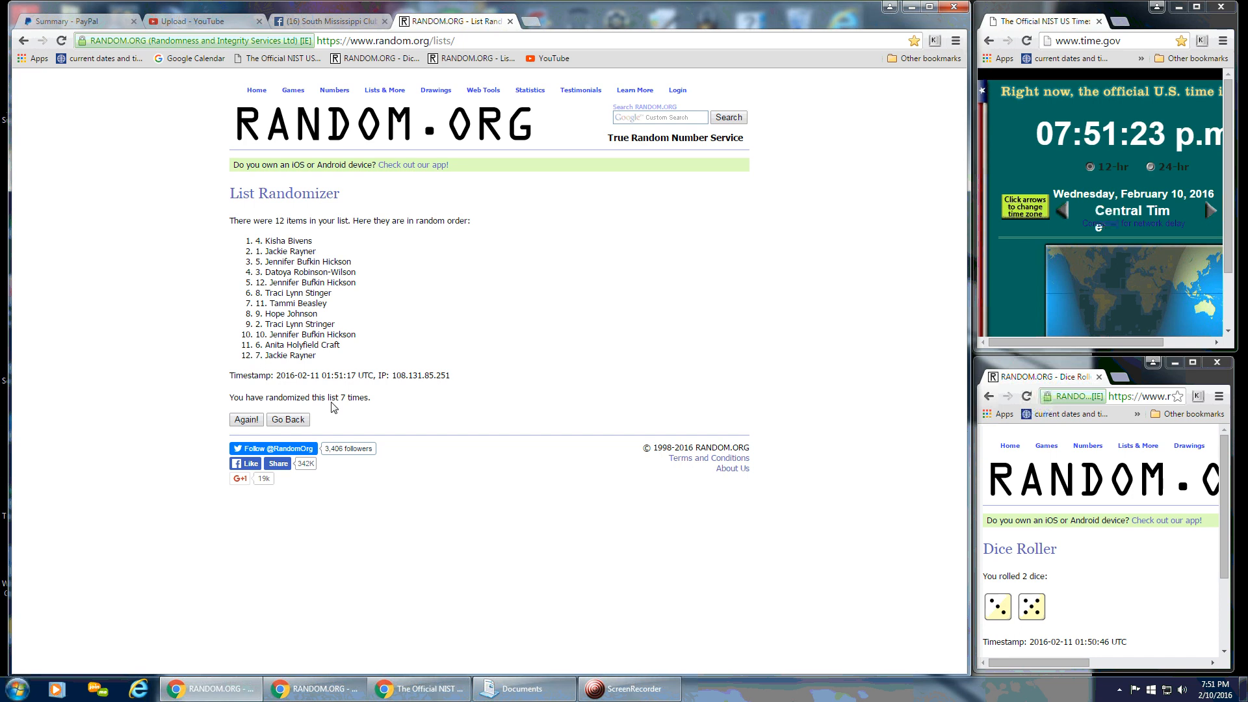
mouse_move(955, 584)
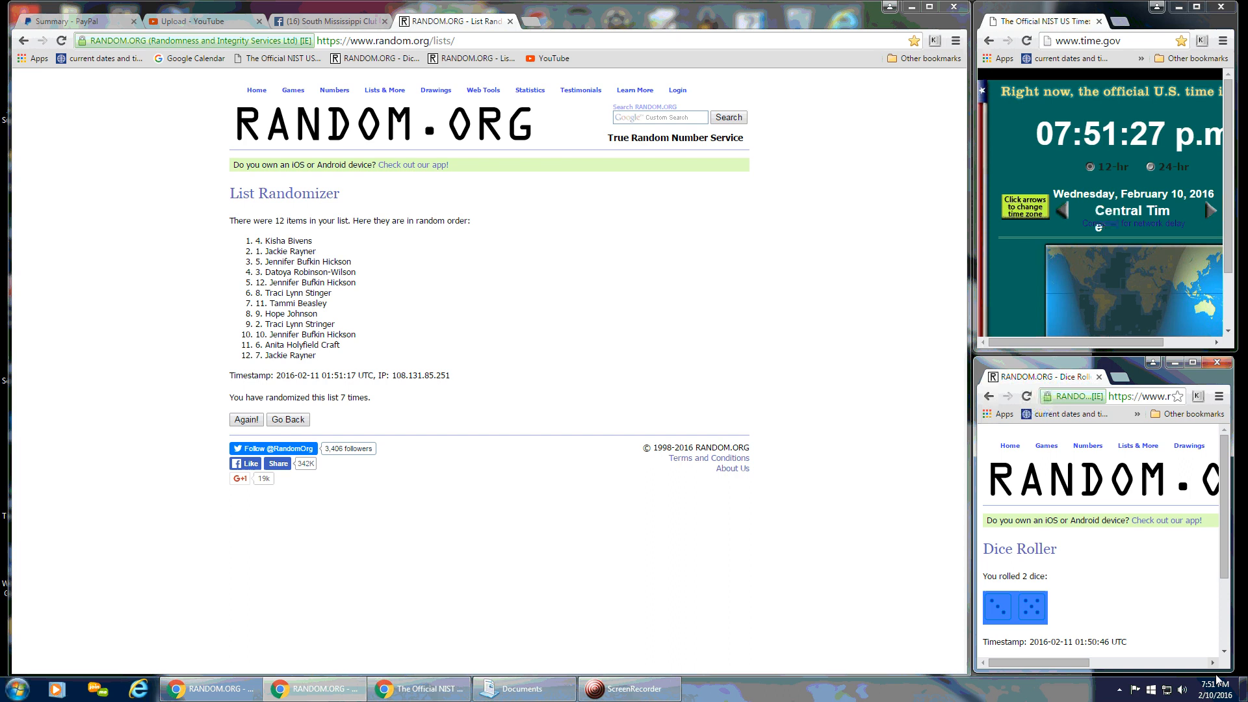
Step: Run an eighth shuffle of the 12 names for a fresh timestamped order
click(1209, 688)
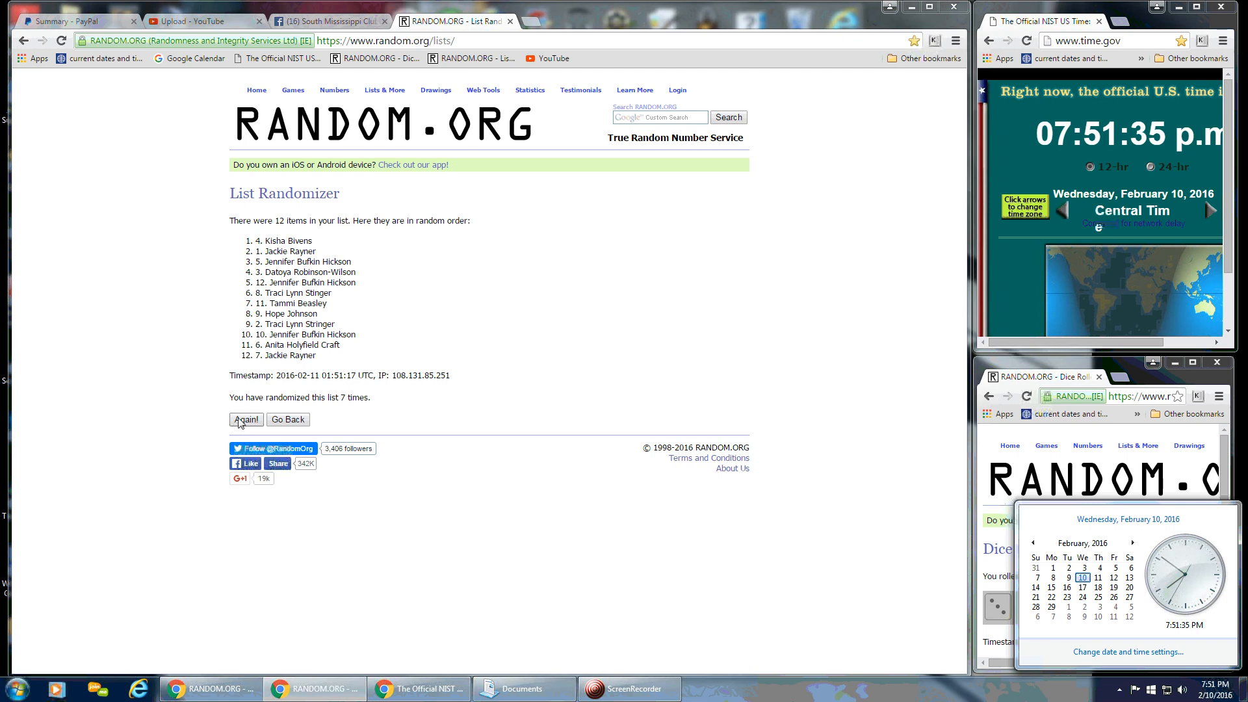
click(245, 419)
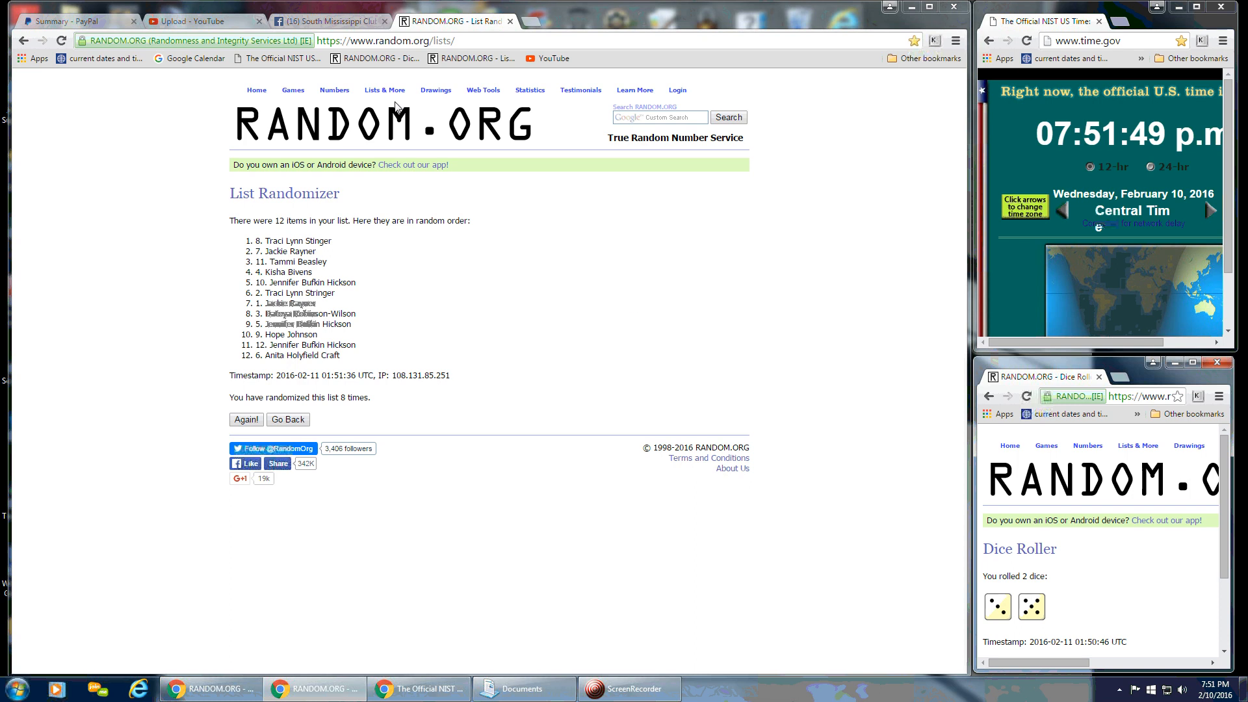
Step: Return to the Facebook post, scroll to the comment box and begin typing
click(329, 21)
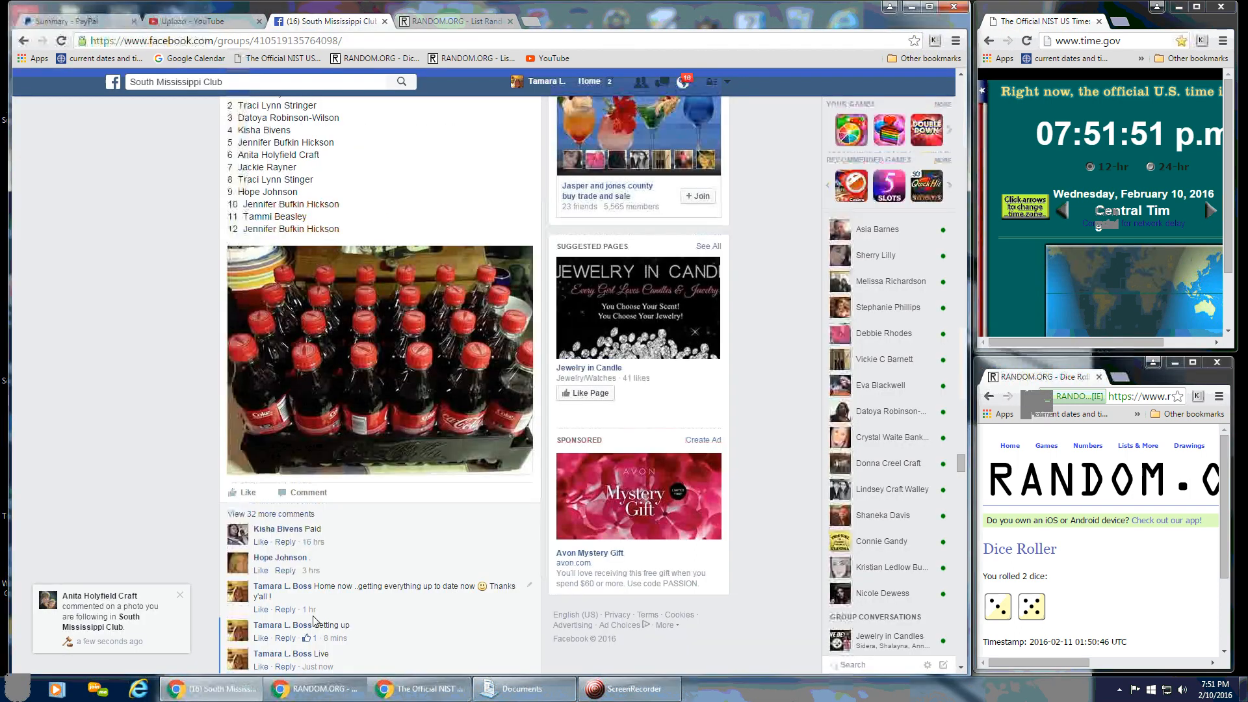
scroll(down, 3)
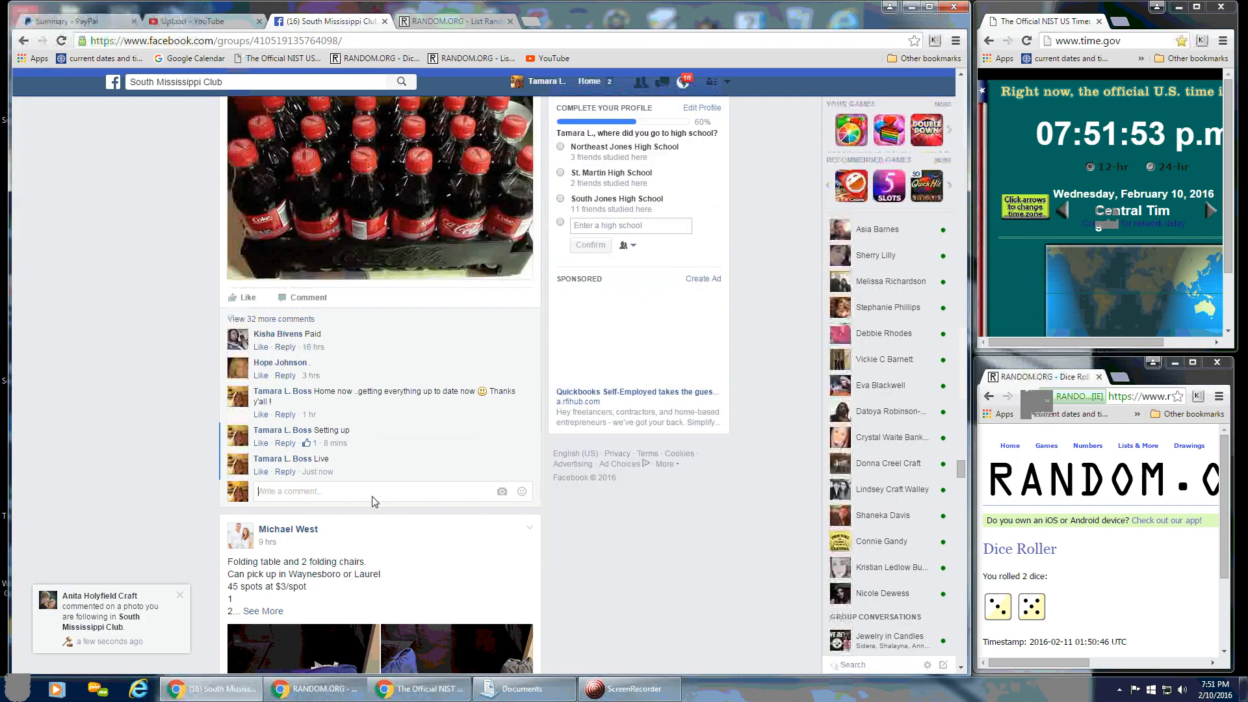
text(D)
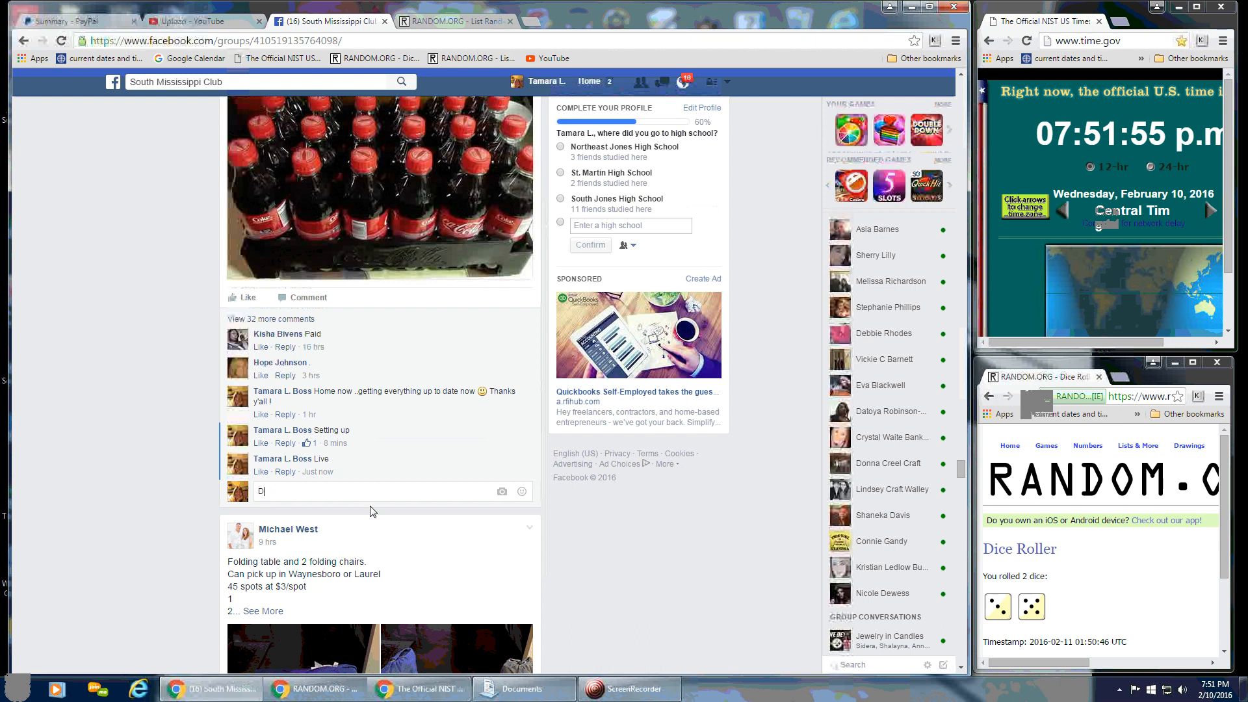
key(enter)
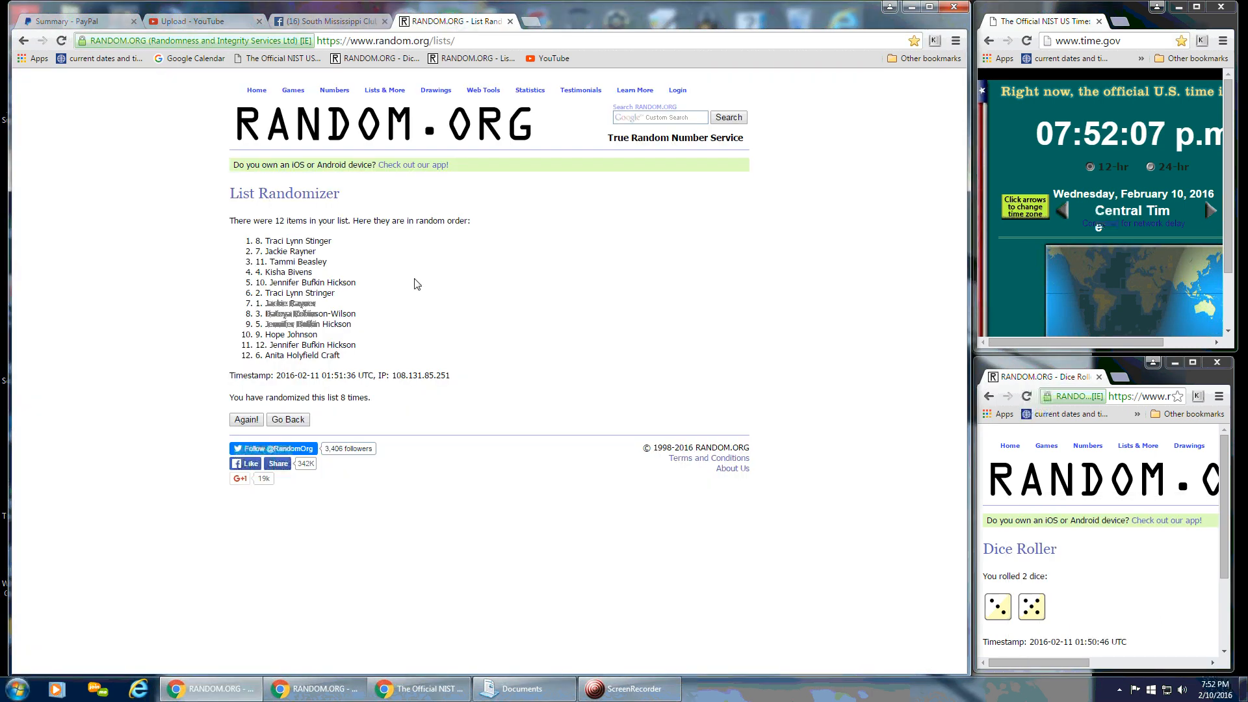
mouse_move(545, 272)
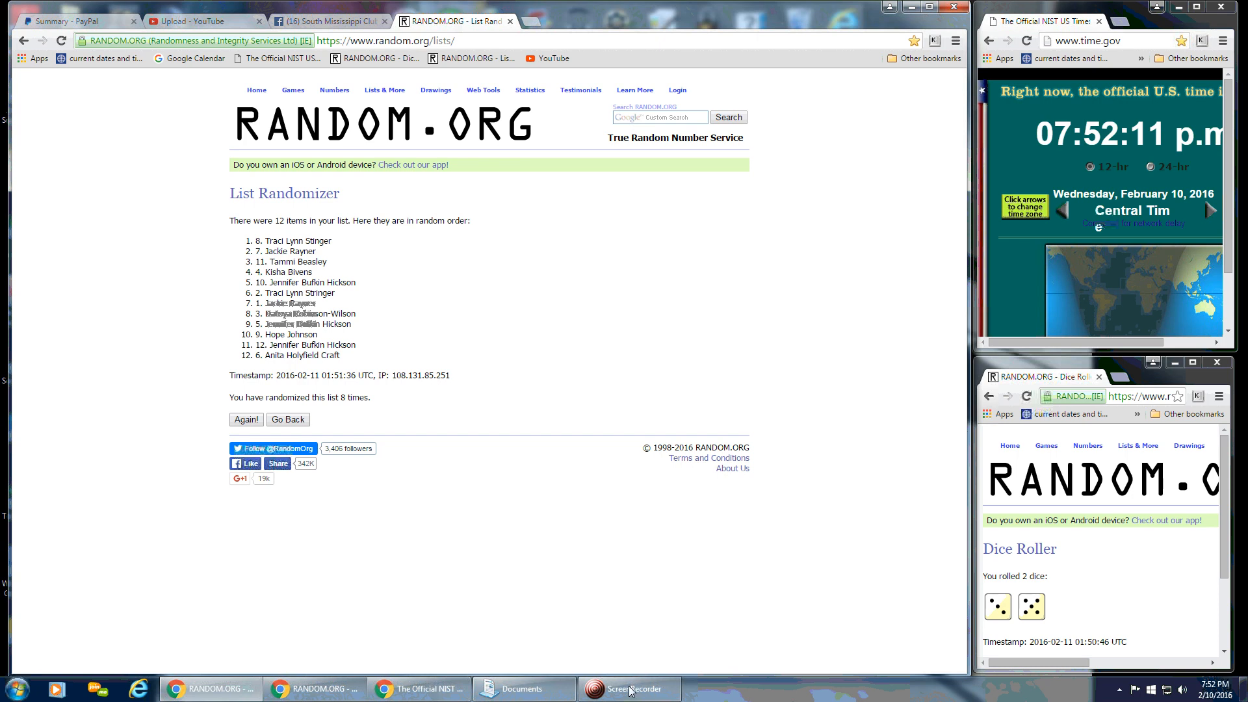
click(628, 689)
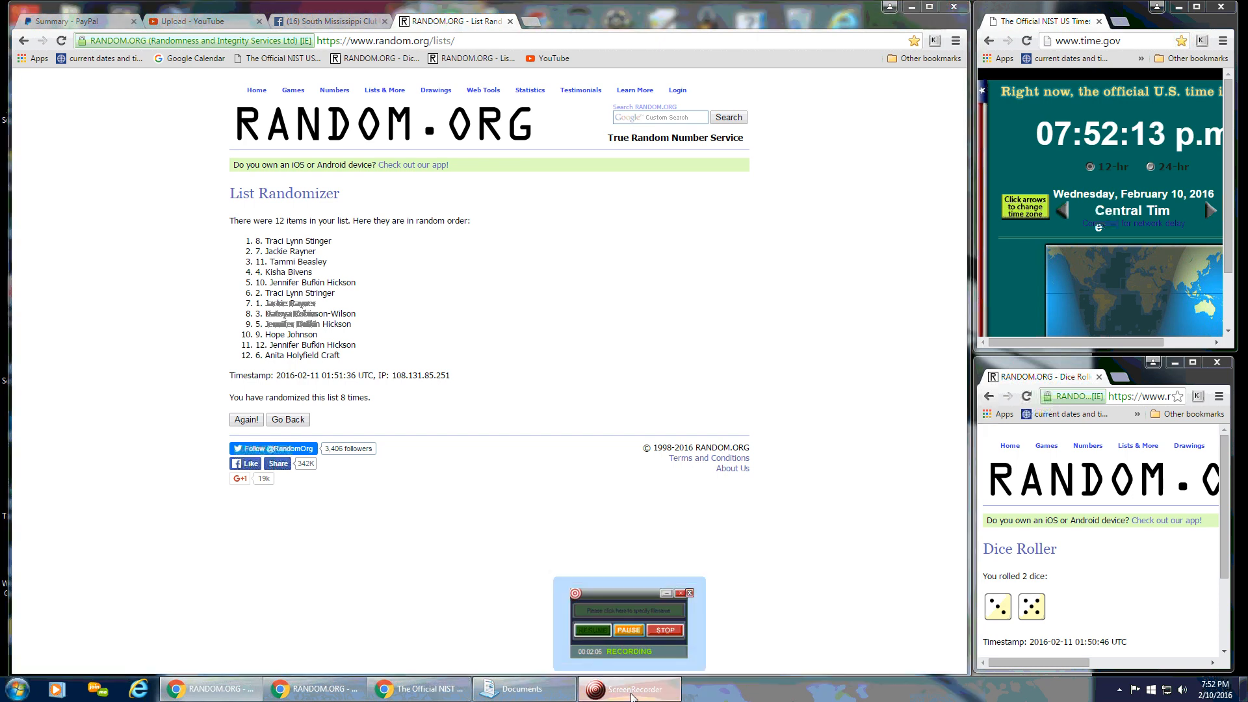